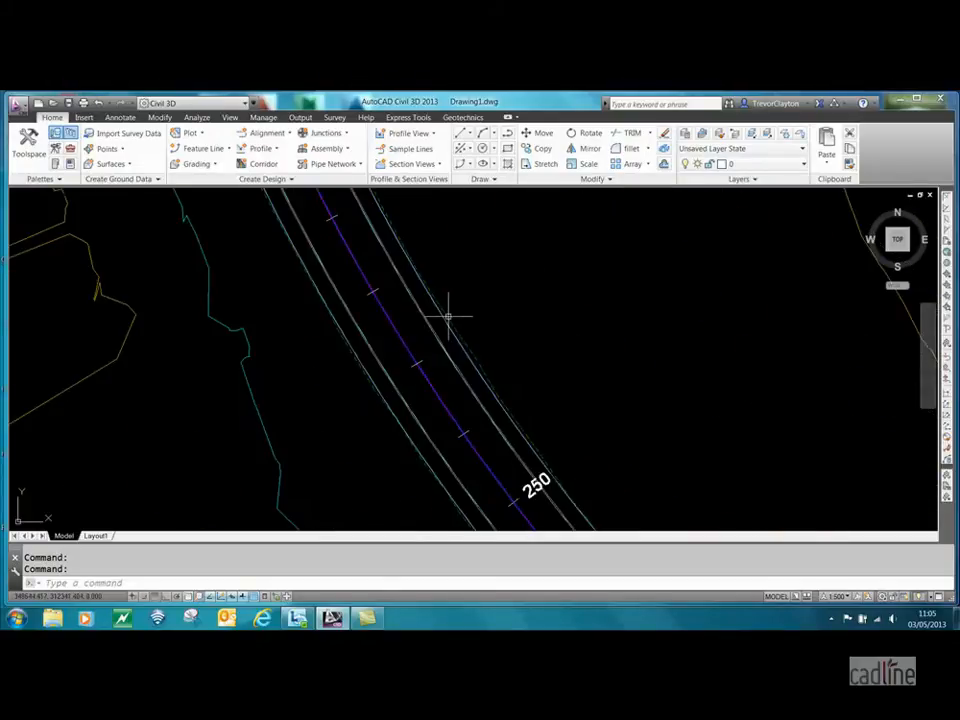
# Select and inspect the road corridor near station 300, then bring up the Analyze ribbon tools
pyautogui.click(530, 490)
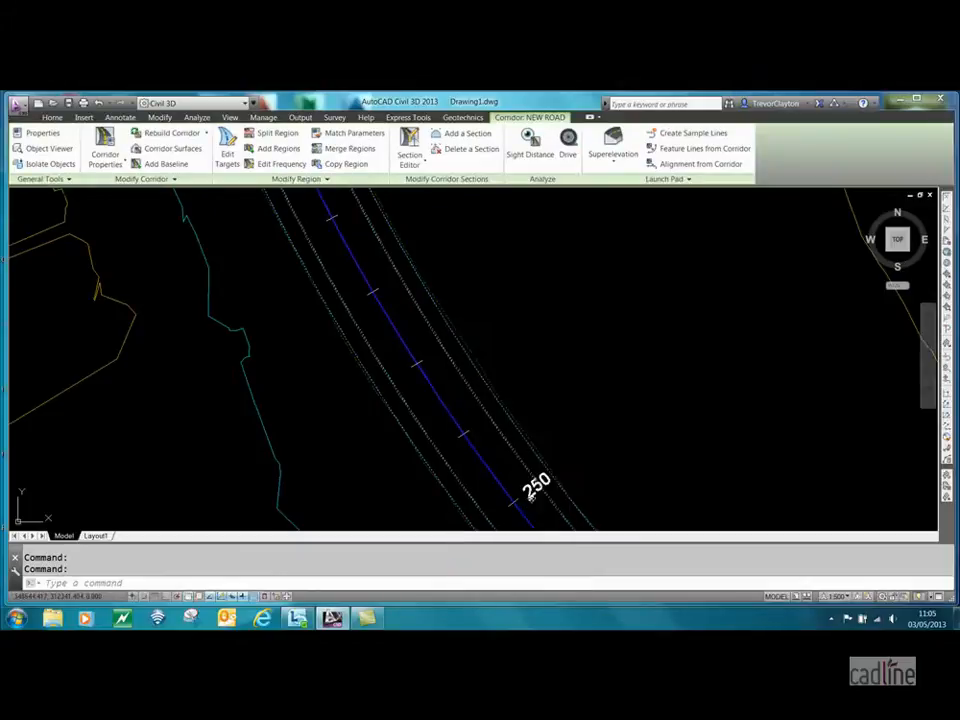
pyautogui.click(48, 148)
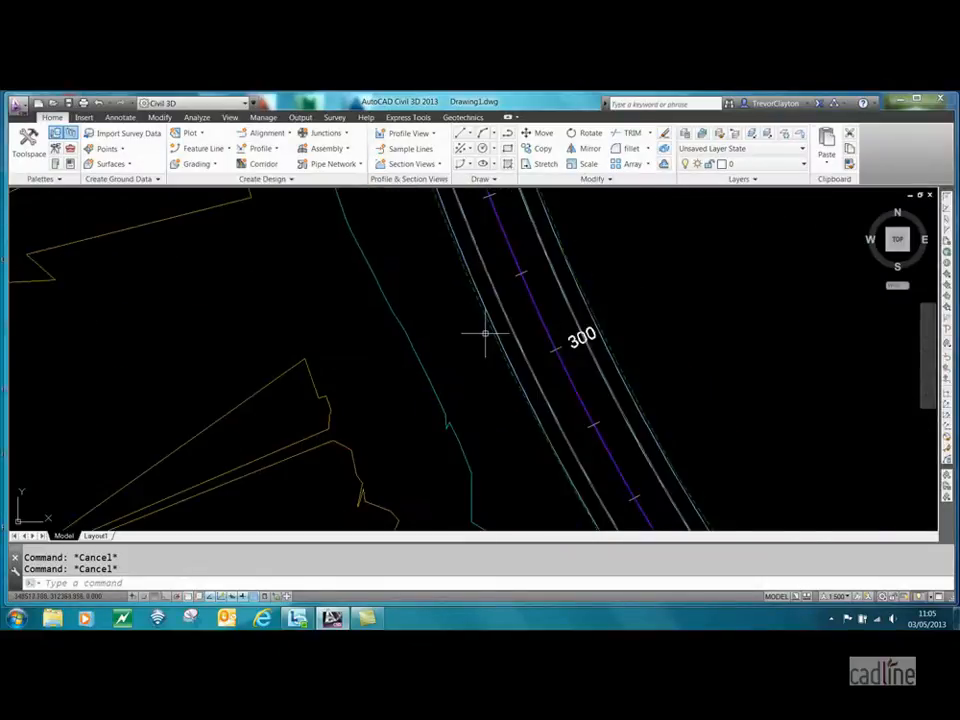
pyautogui.rightClick(486, 332)
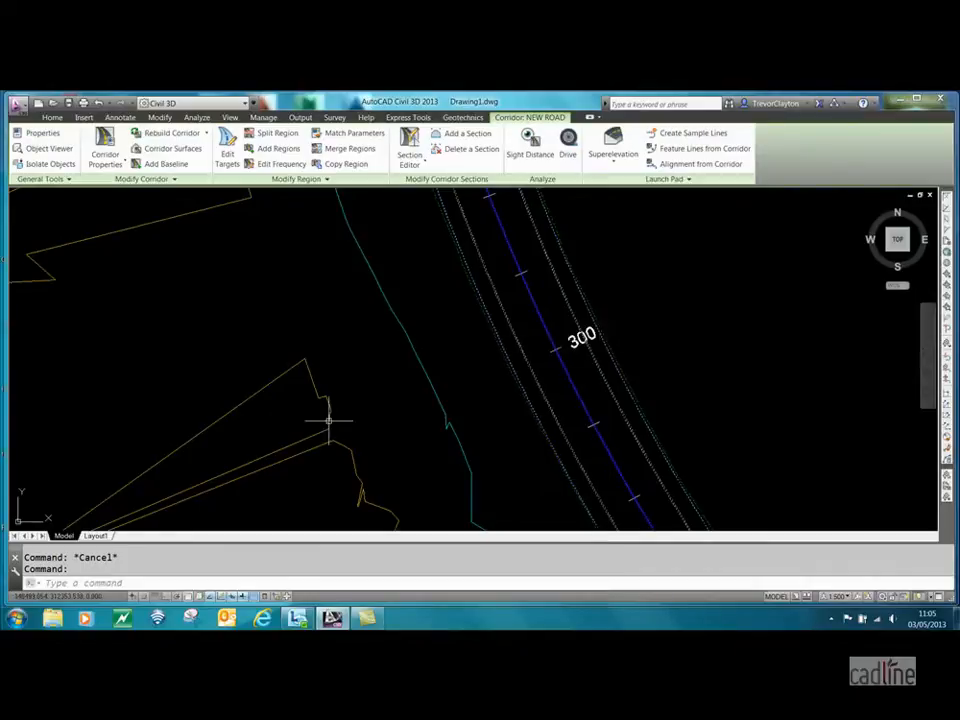
pyautogui.click(52, 116)
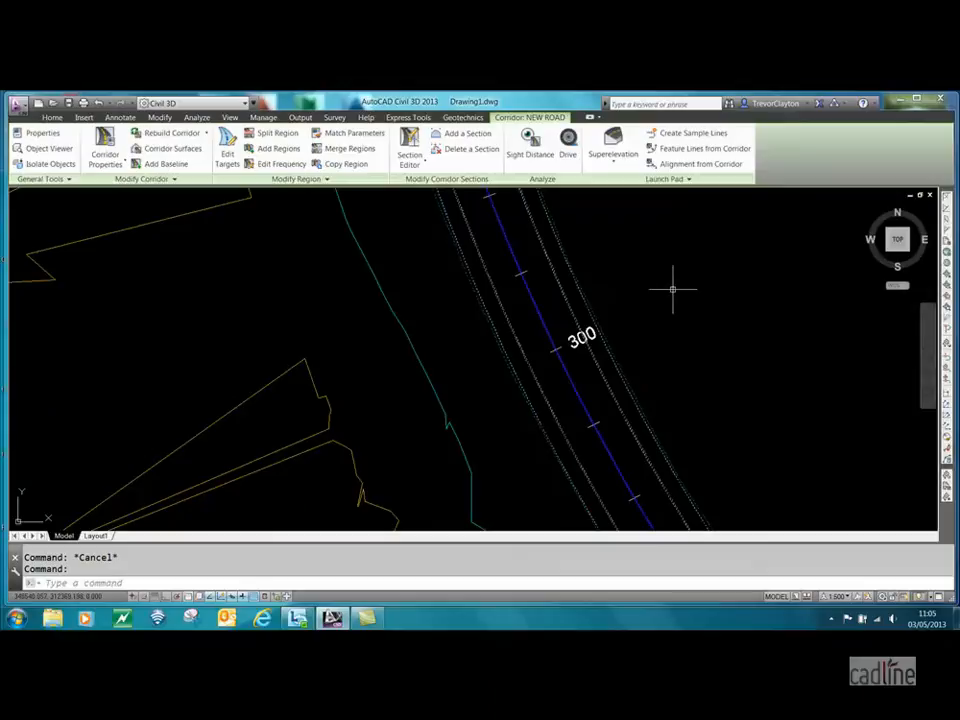
pyautogui.moveTo(378, 398)
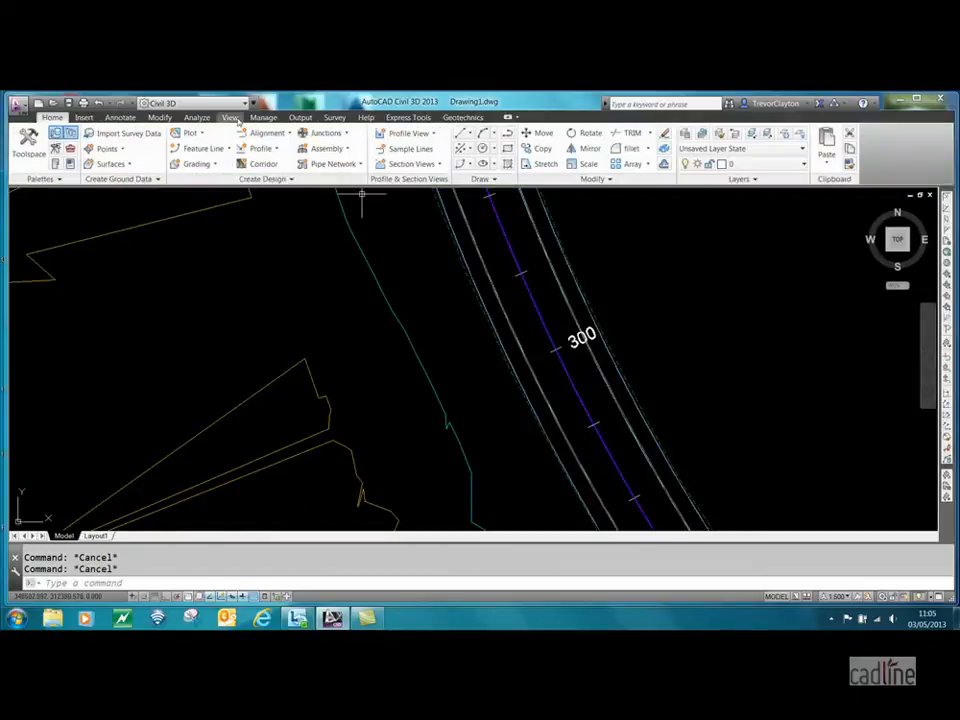
pyautogui.click(196, 116)
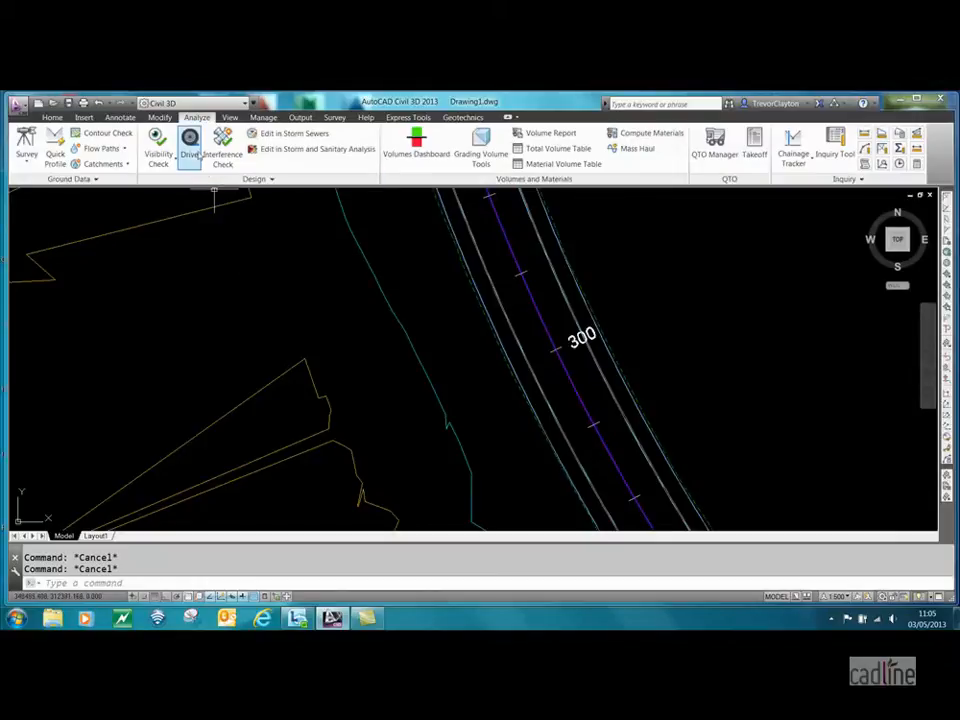
# Start a Drive along the ROAD 1 alignment and its profile from the Select a Drive Path dialog
pyautogui.click(188, 144)
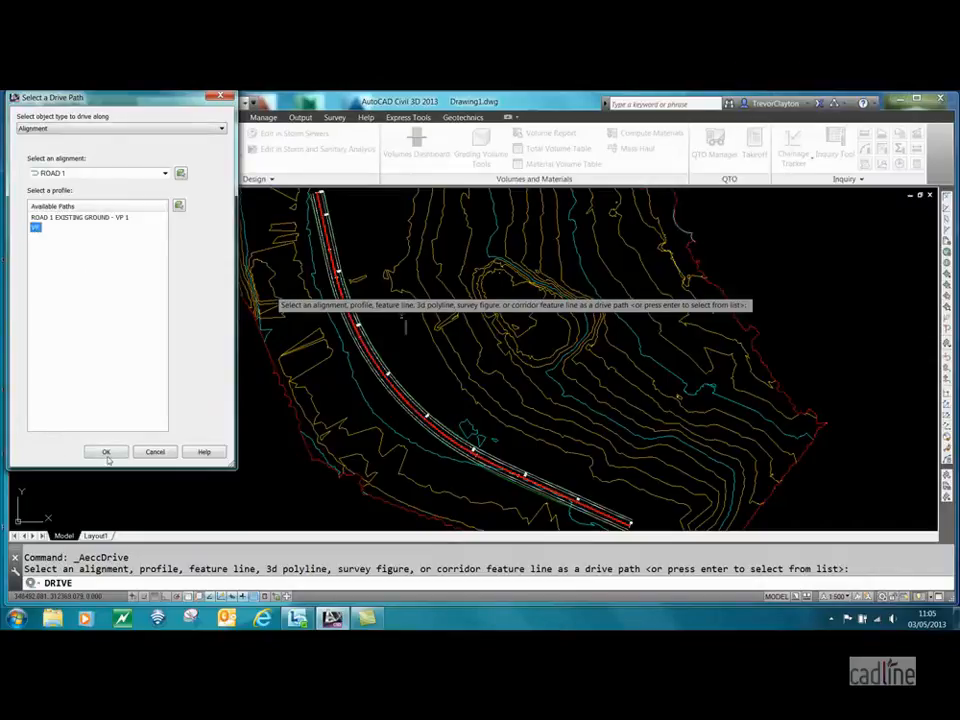
pyautogui.click(106, 452)
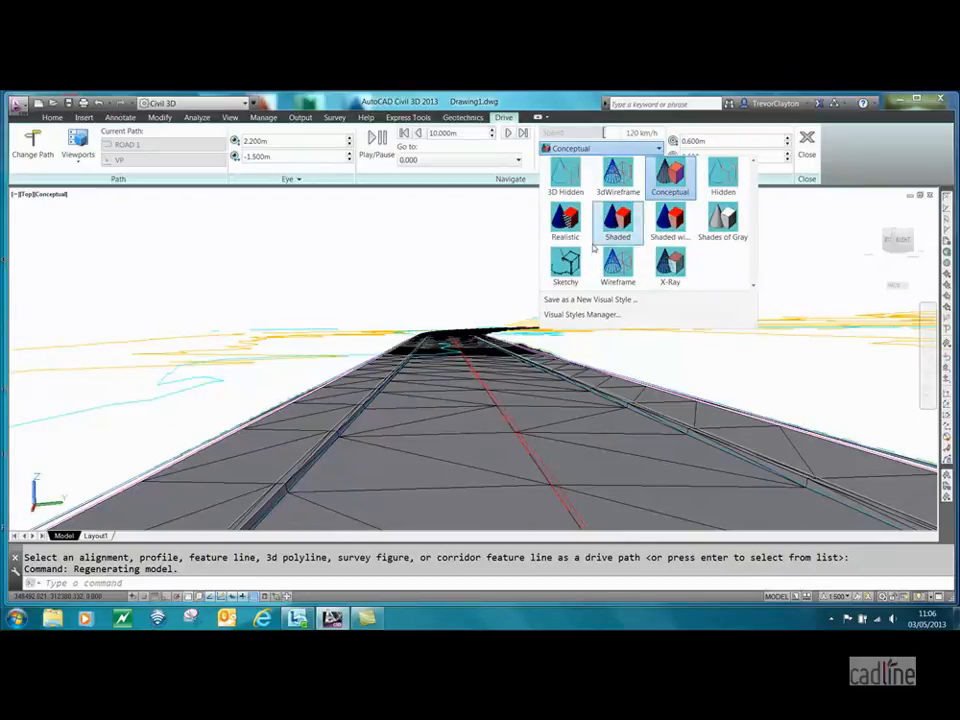
# Render the drive view in Realistic style and play the drive down the road, pausing twice partway
pyautogui.click(564, 218)
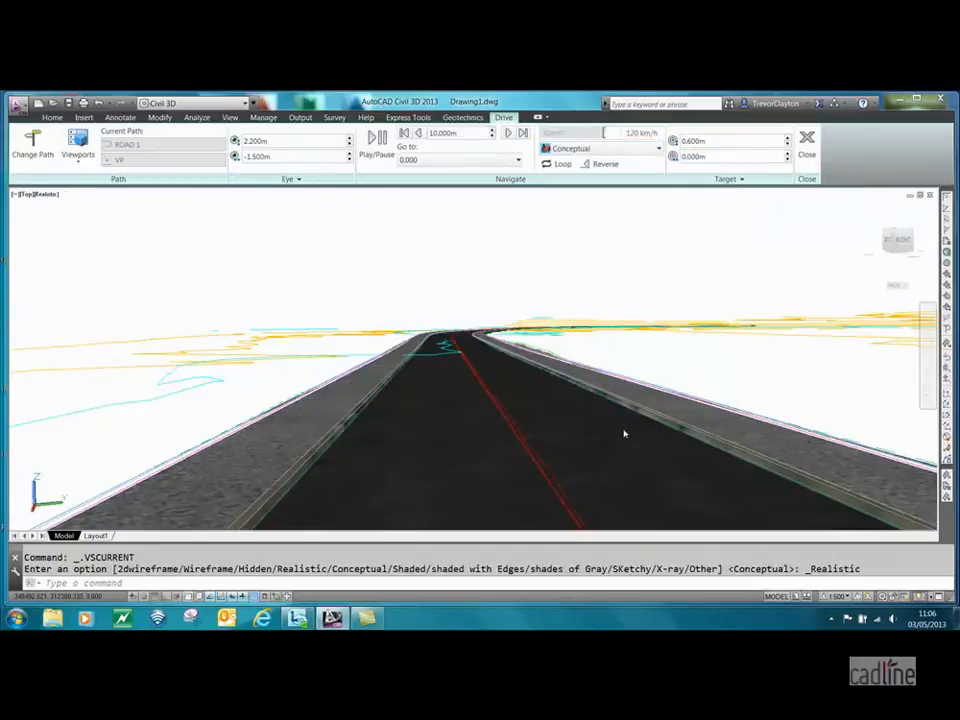
pyautogui.click(376, 136)
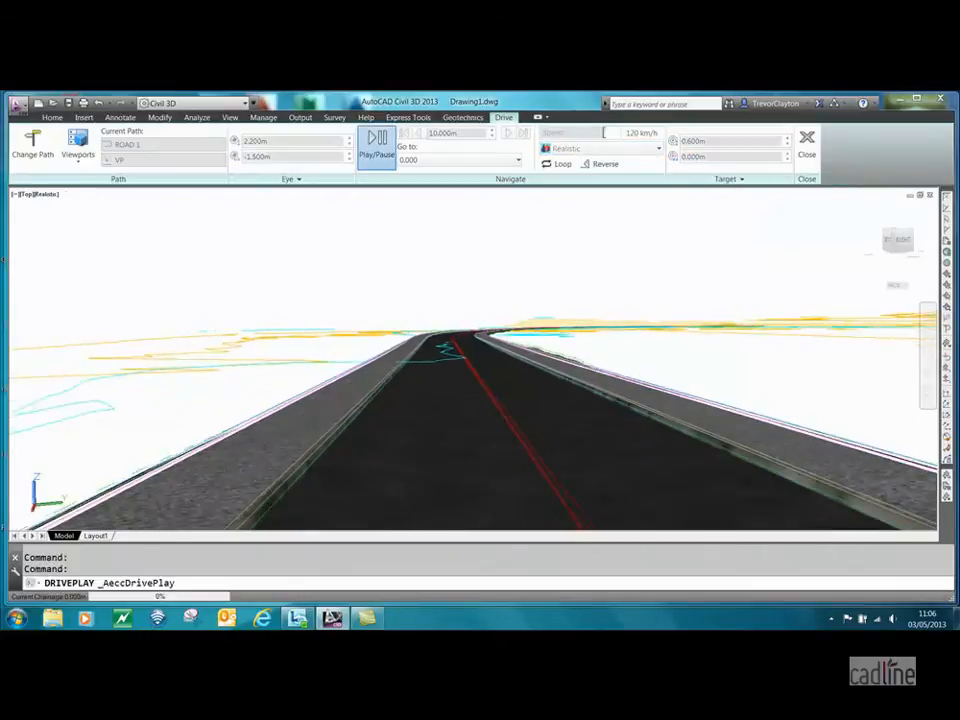
pyautogui.click(372, 138)
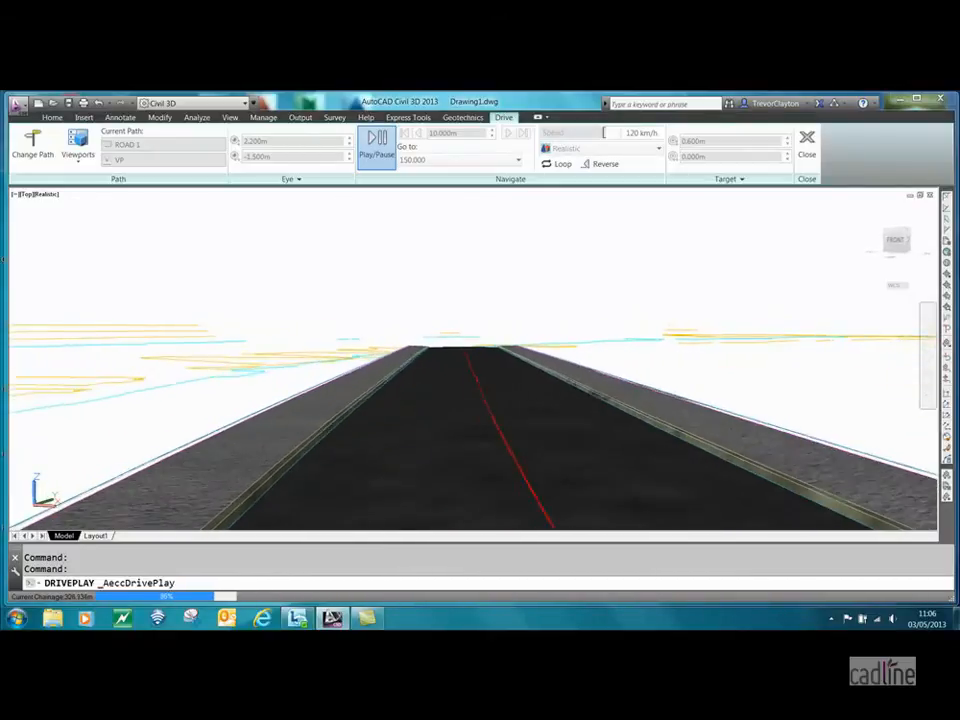
pyautogui.click(376, 136)
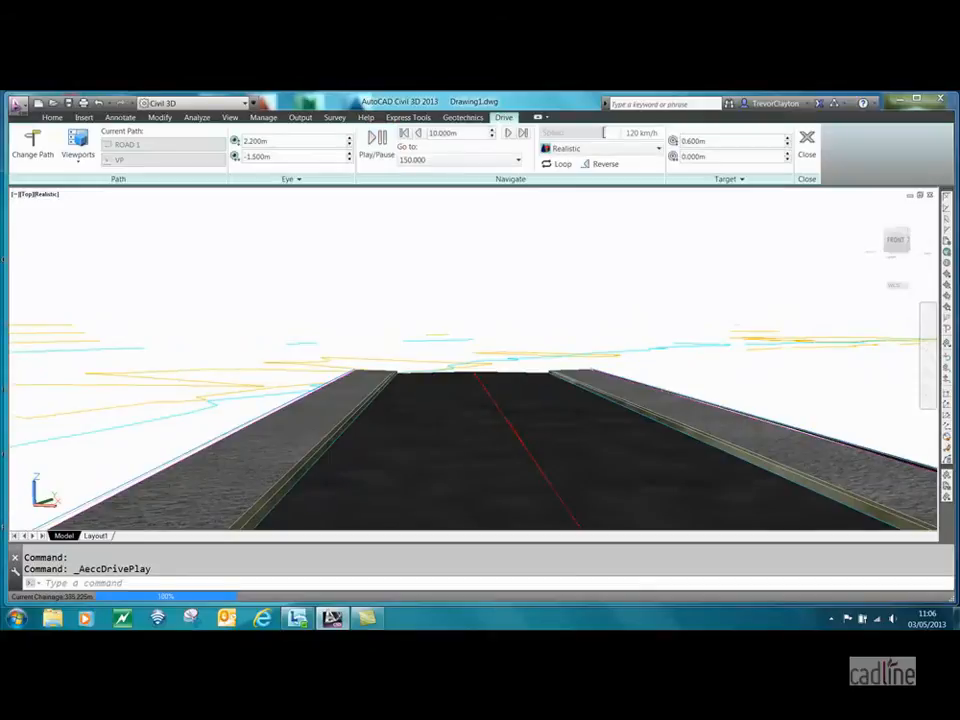
pyautogui.click(376, 136)
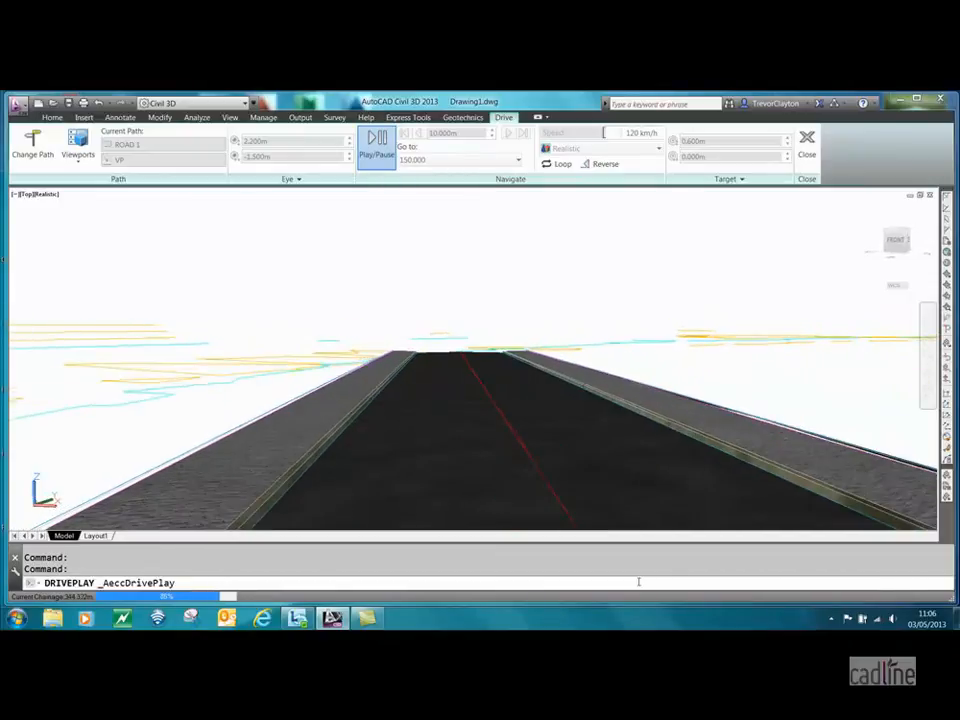
pyautogui.click(378, 136)
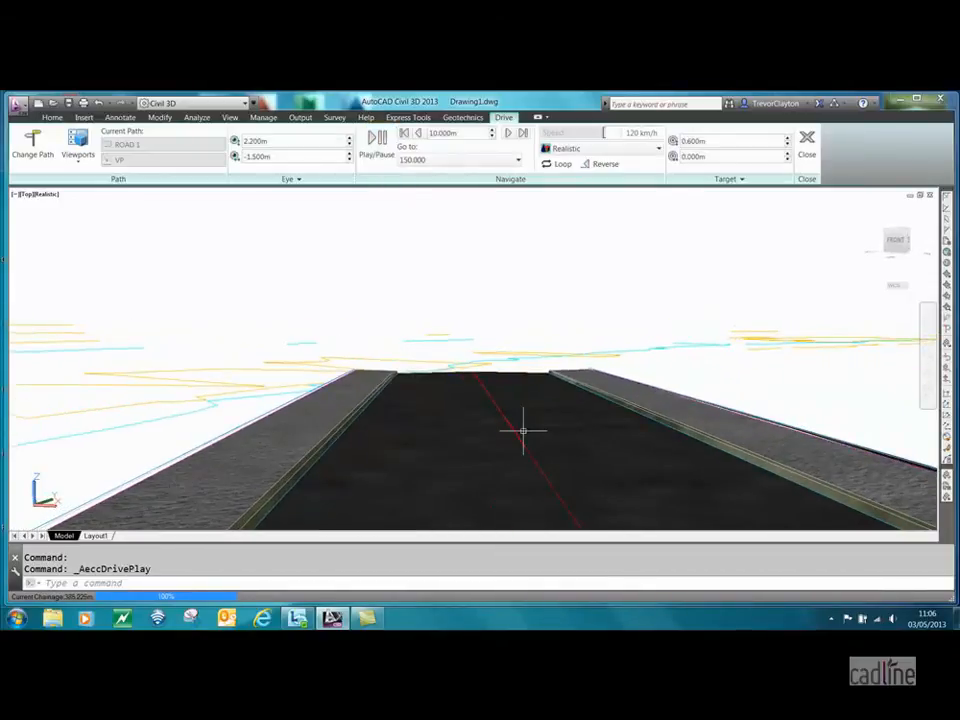
pyautogui.moveTo(808, 136)
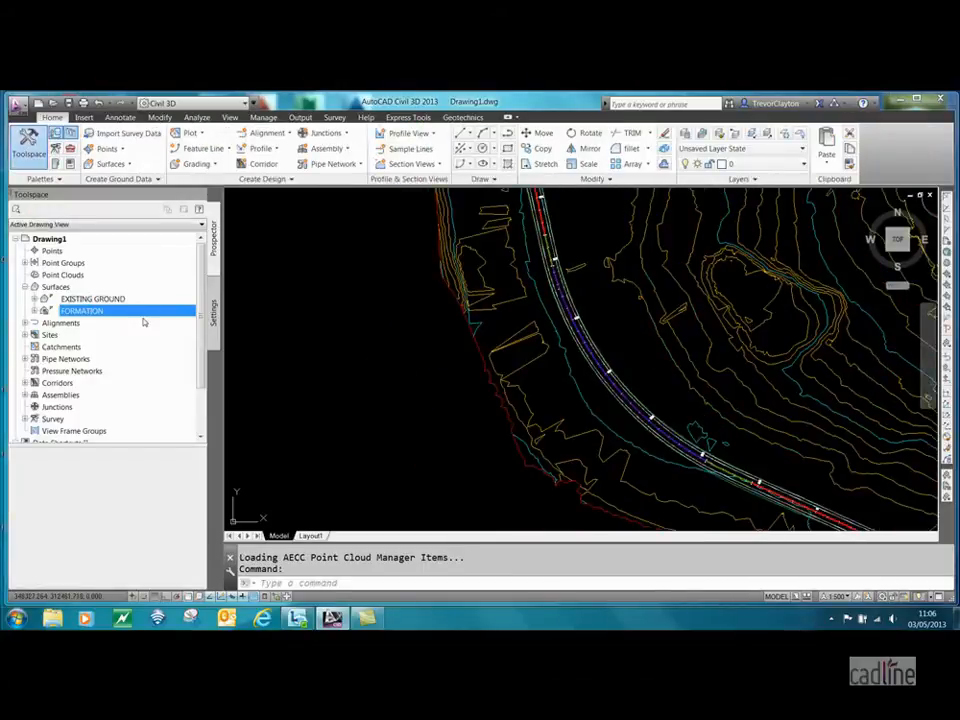
pyautogui.moveTo(60, 324)
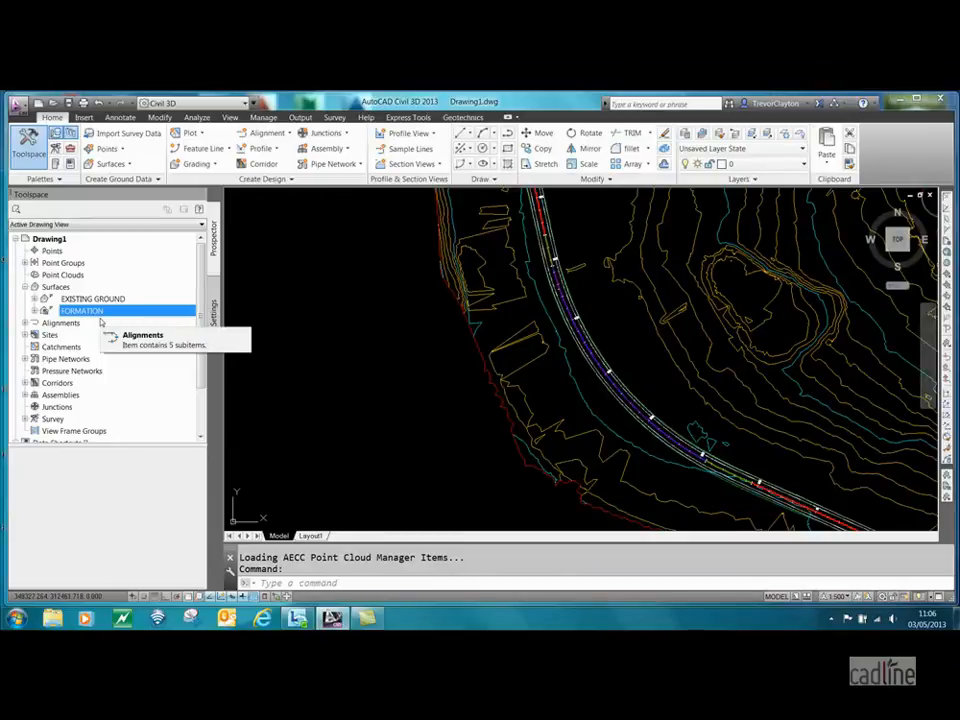
# Preview the FORMATION surface by setting its surface style to Triangulation
pyautogui.rightClick(82, 310)
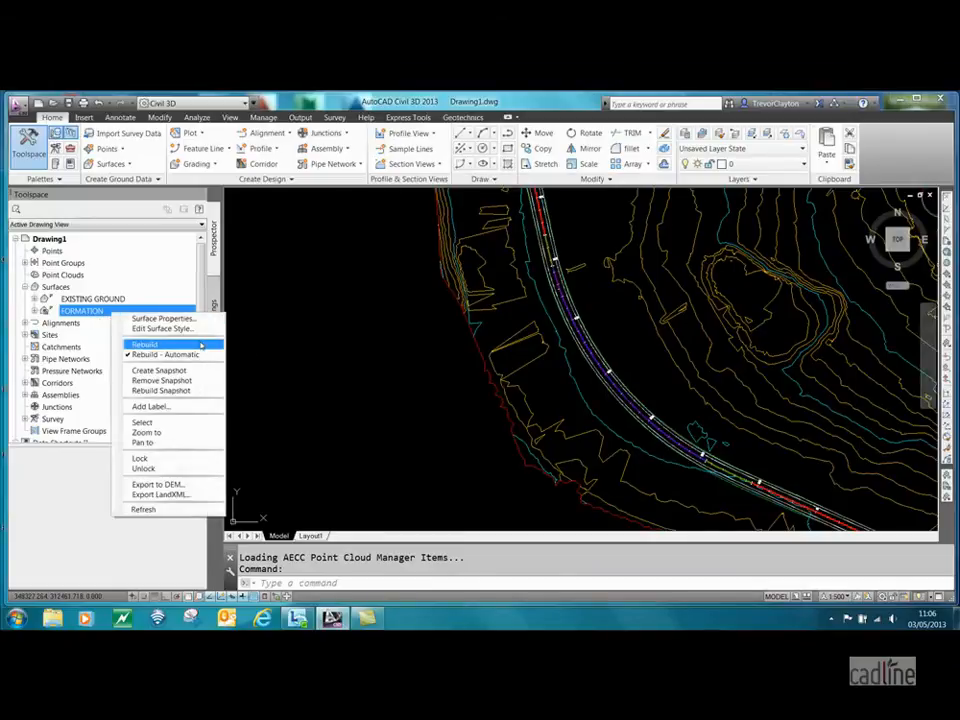
pyautogui.click(164, 318)
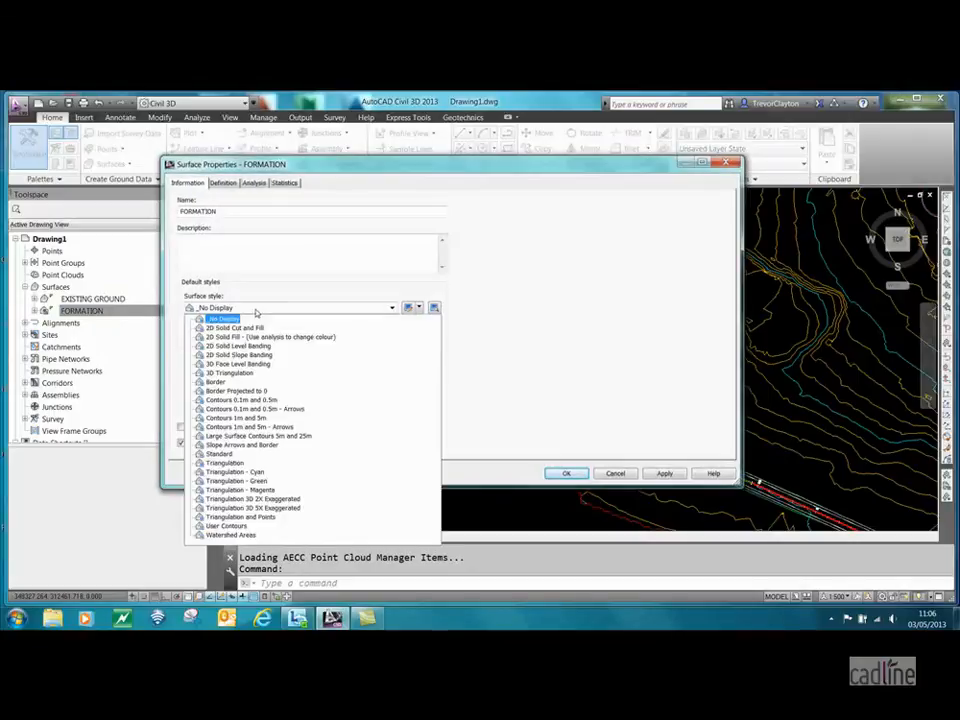
pyautogui.click(224, 462)
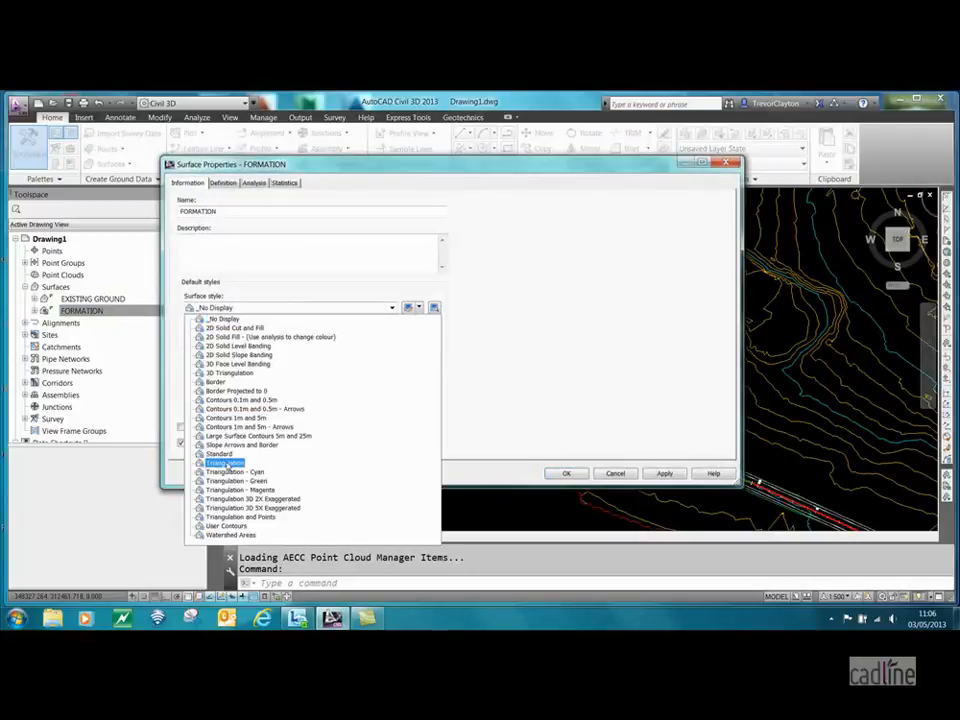
pyautogui.click(224, 448)
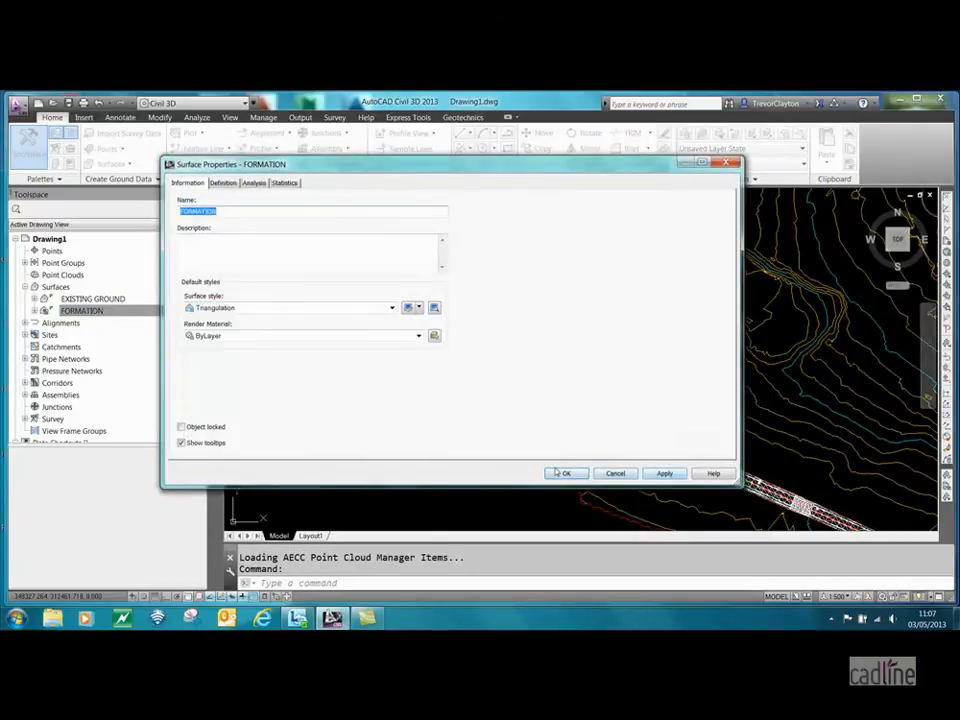
pyautogui.click(564, 472)
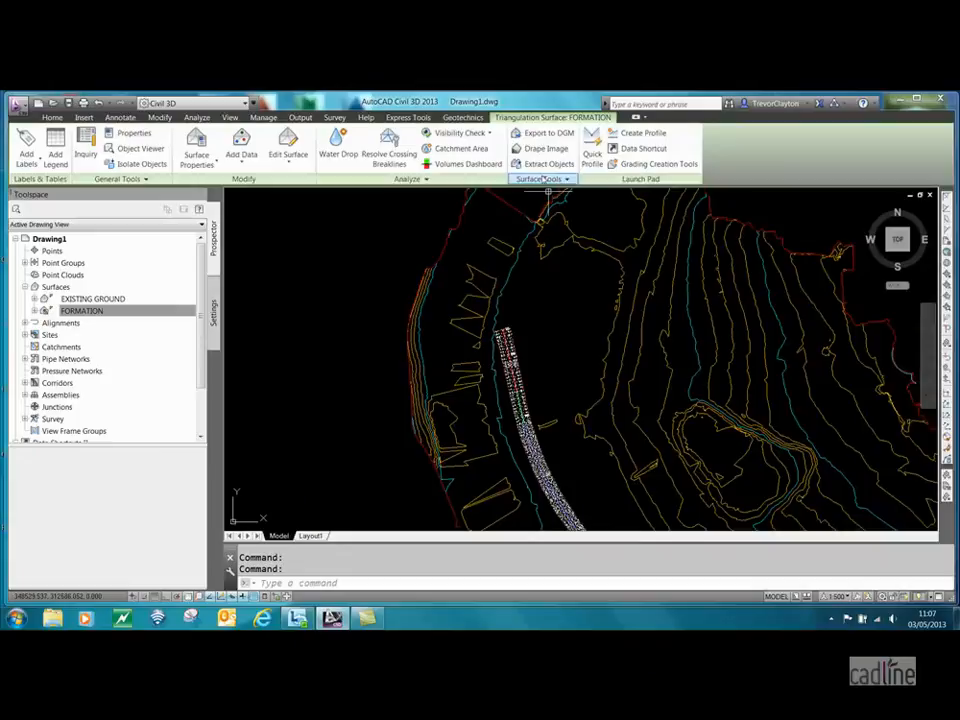
# Cancel Extract Objects and return the FORMATION surface style to _No Display
pyautogui.click(546, 164)
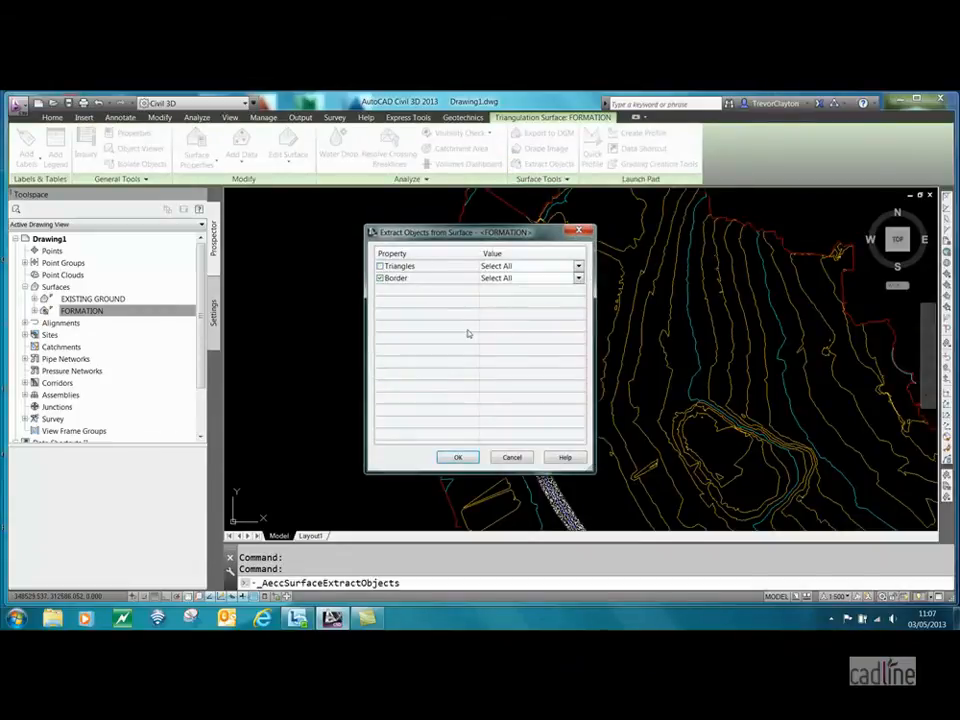
pyautogui.click(458, 456)
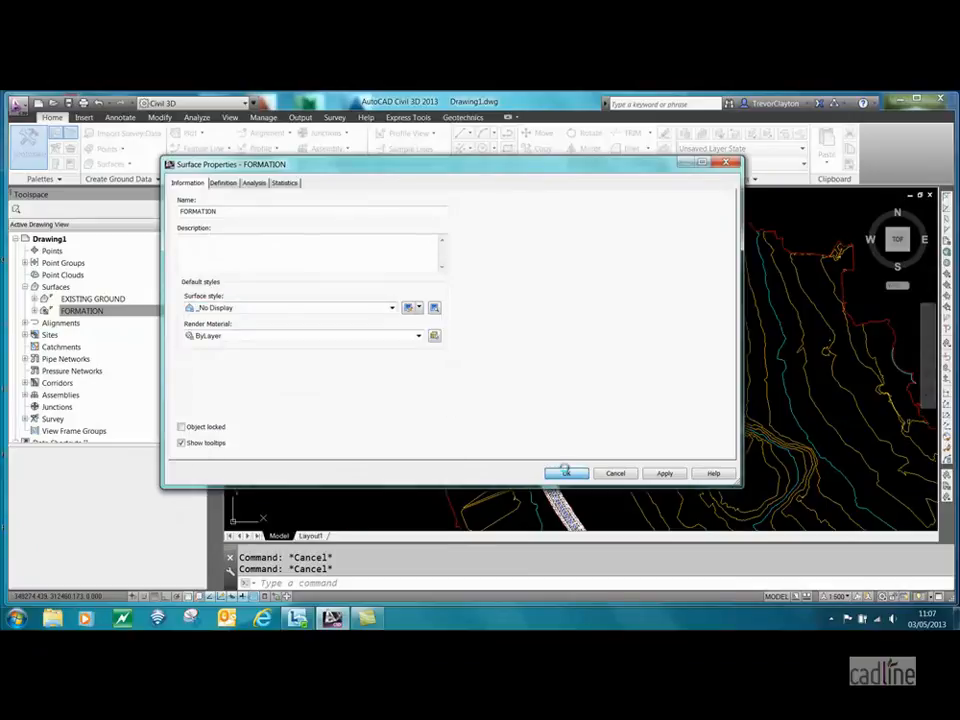
pyautogui.click(566, 472)
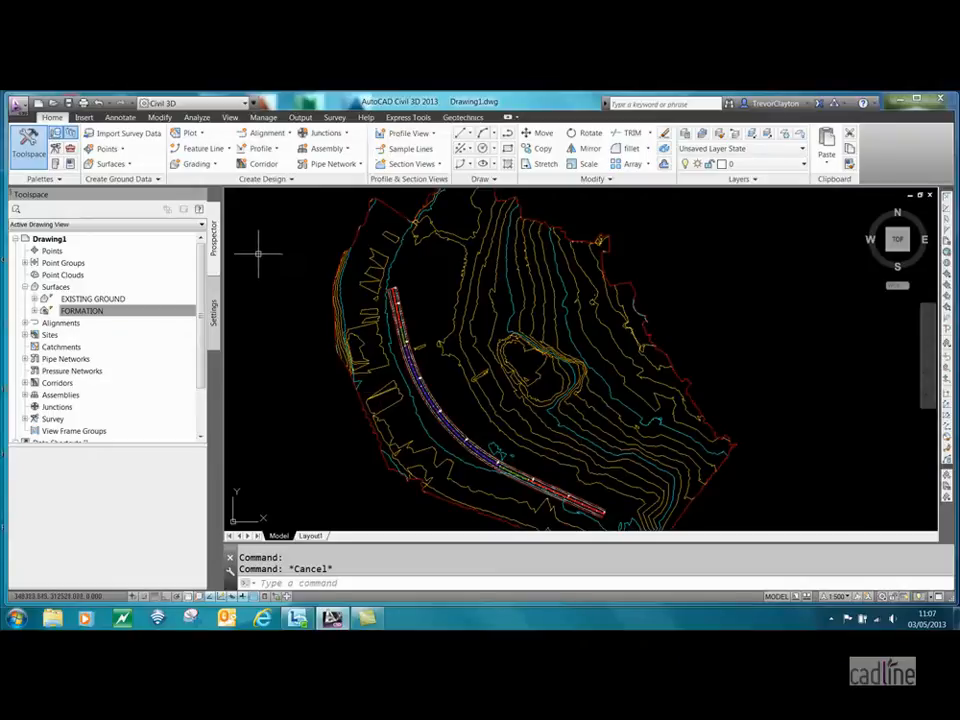
# Set EXISTING GROUND to the Triangulation style with a Grass - Short render material
pyautogui.click(82, 312)
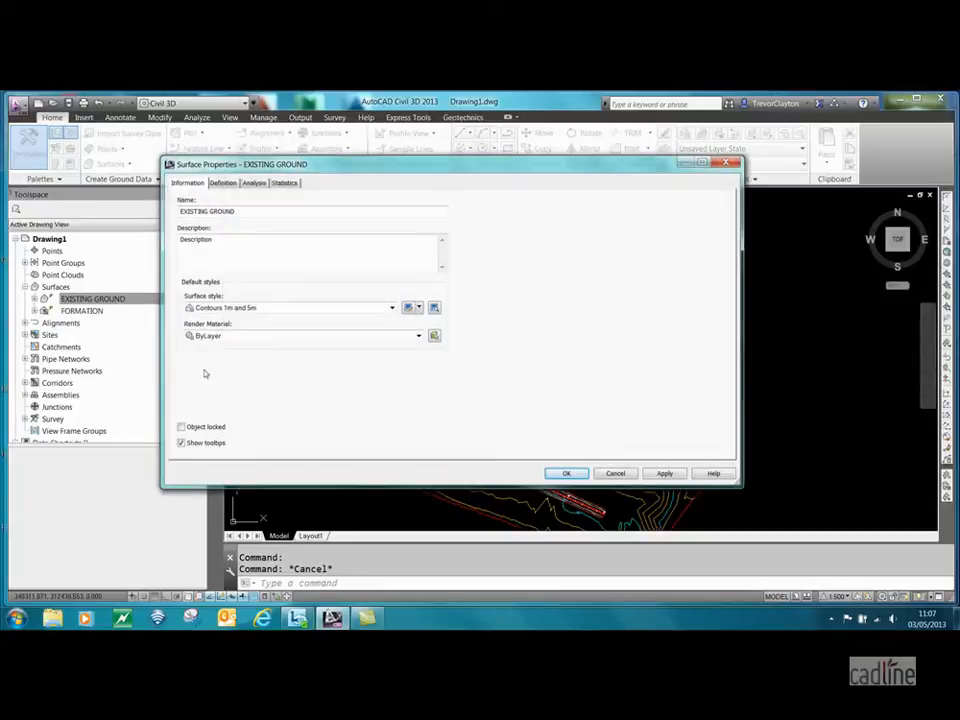
pyautogui.click(392, 308)
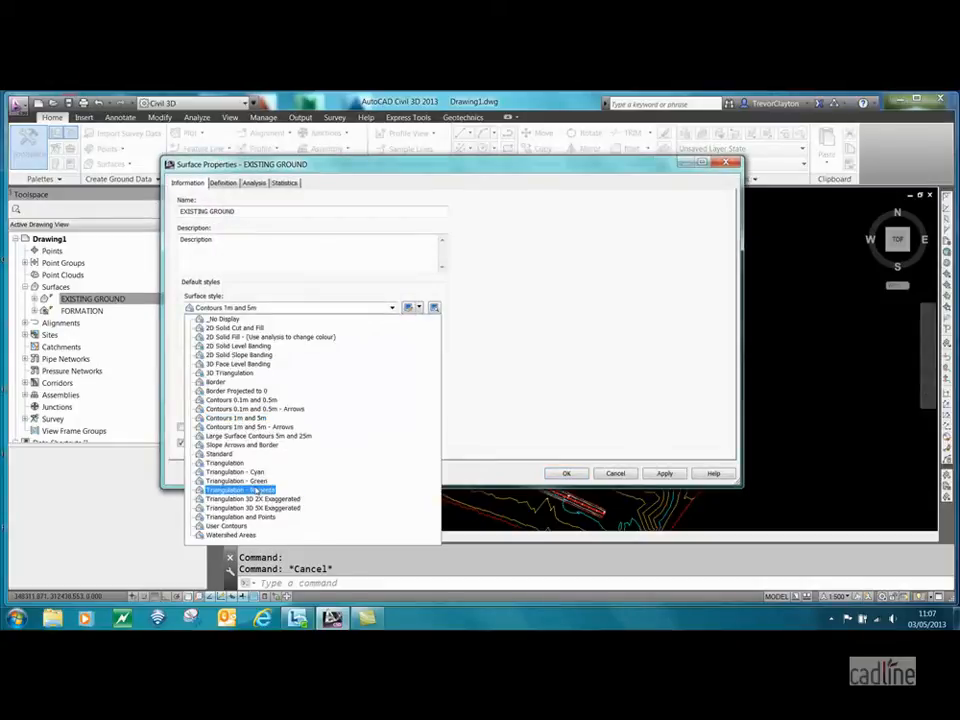
pyautogui.click(224, 462)
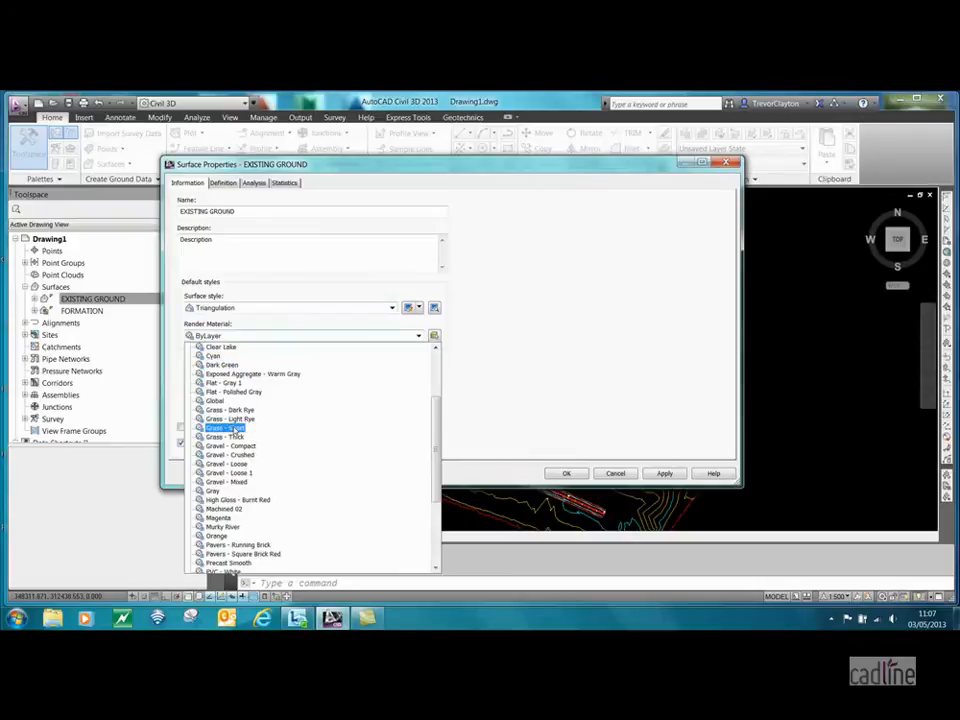
pyautogui.click(228, 428)
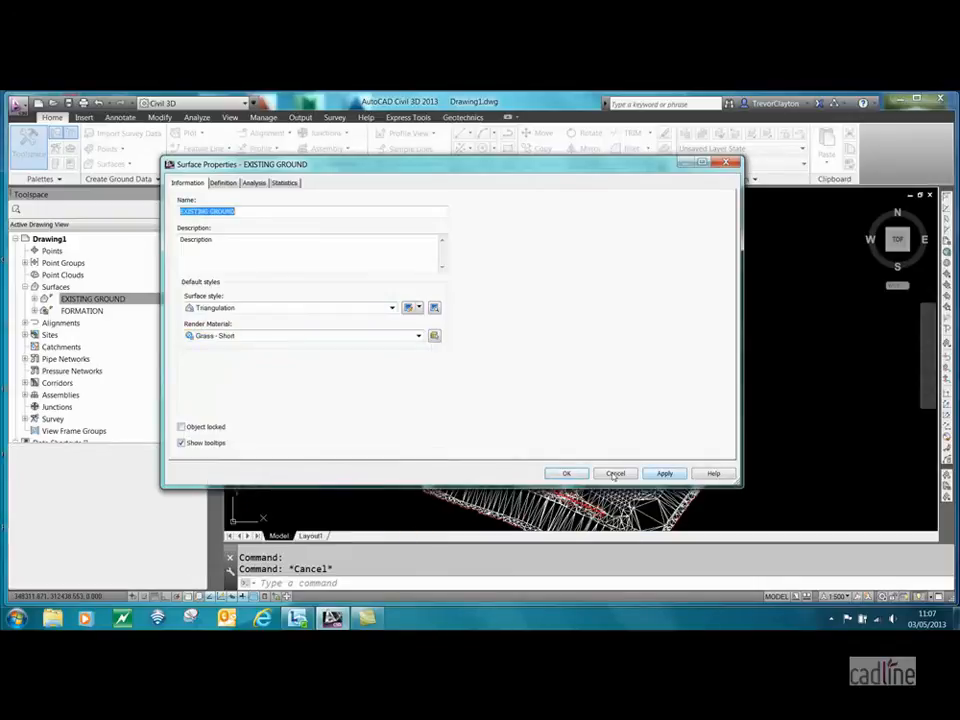
pyautogui.click(616, 472)
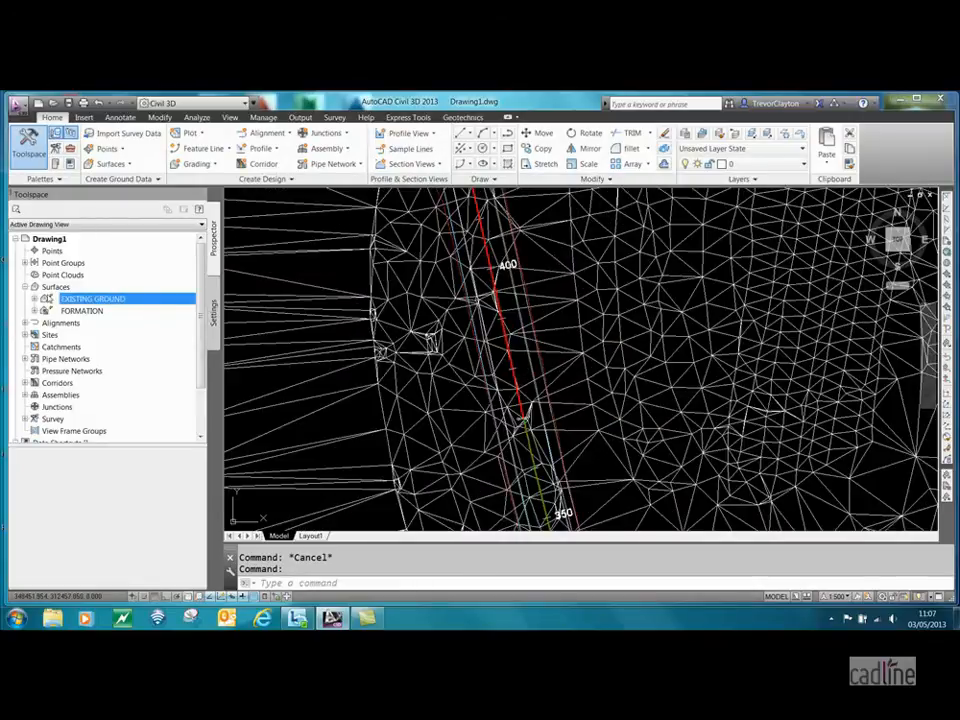
# Add a Hide boundary named FROM CORRIDOR to EXISTING GROUND using the corridor edge line
pyautogui.click(36, 298)
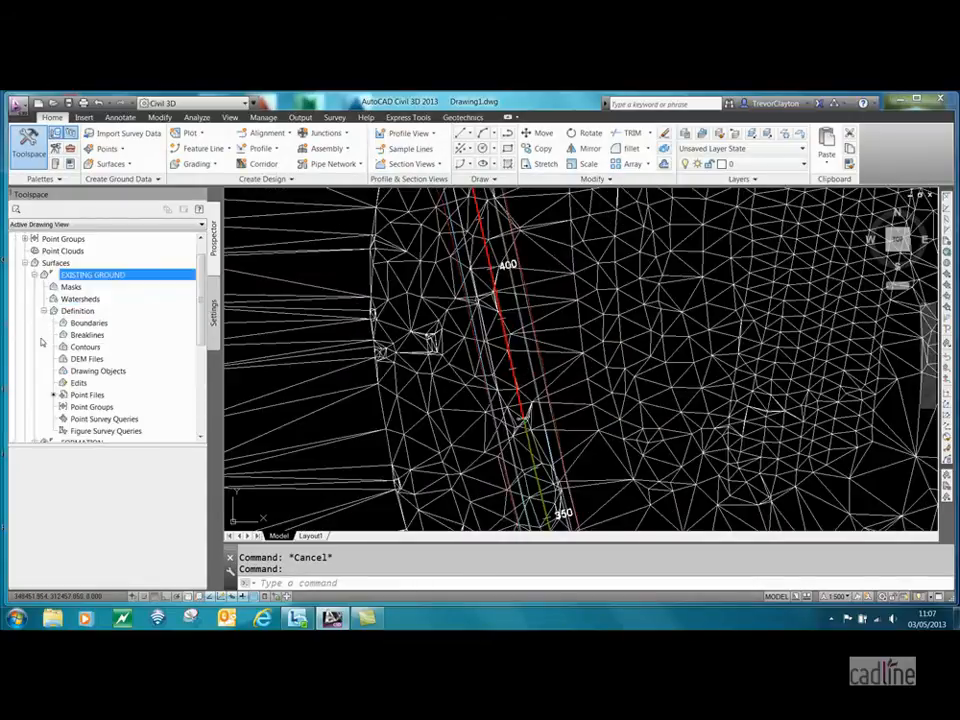
pyautogui.rightClick(88, 322)
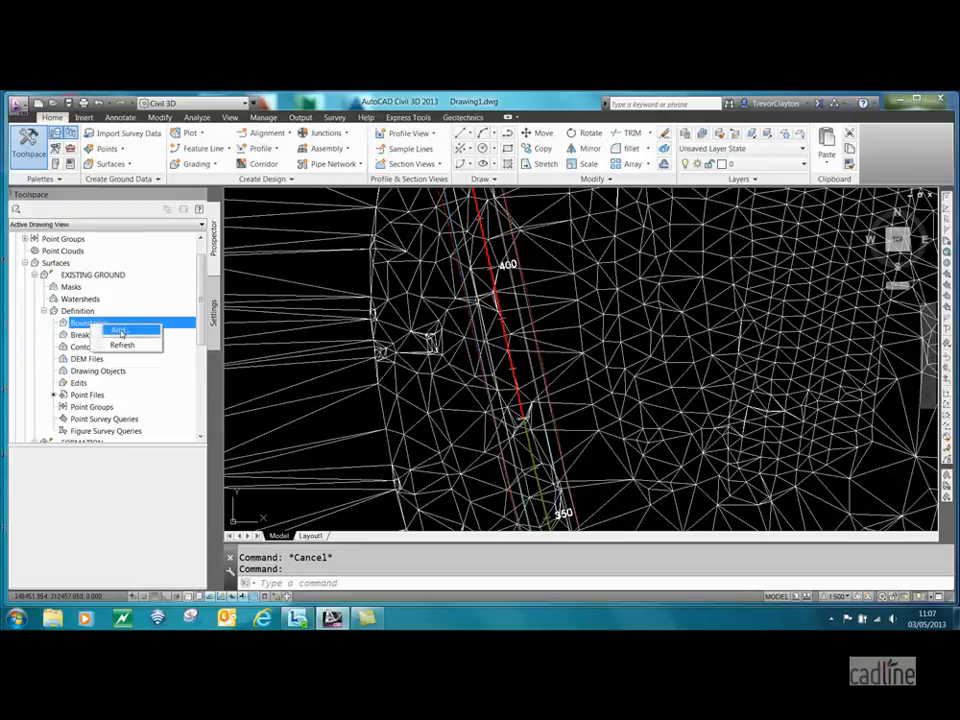
pyautogui.click(120, 330)
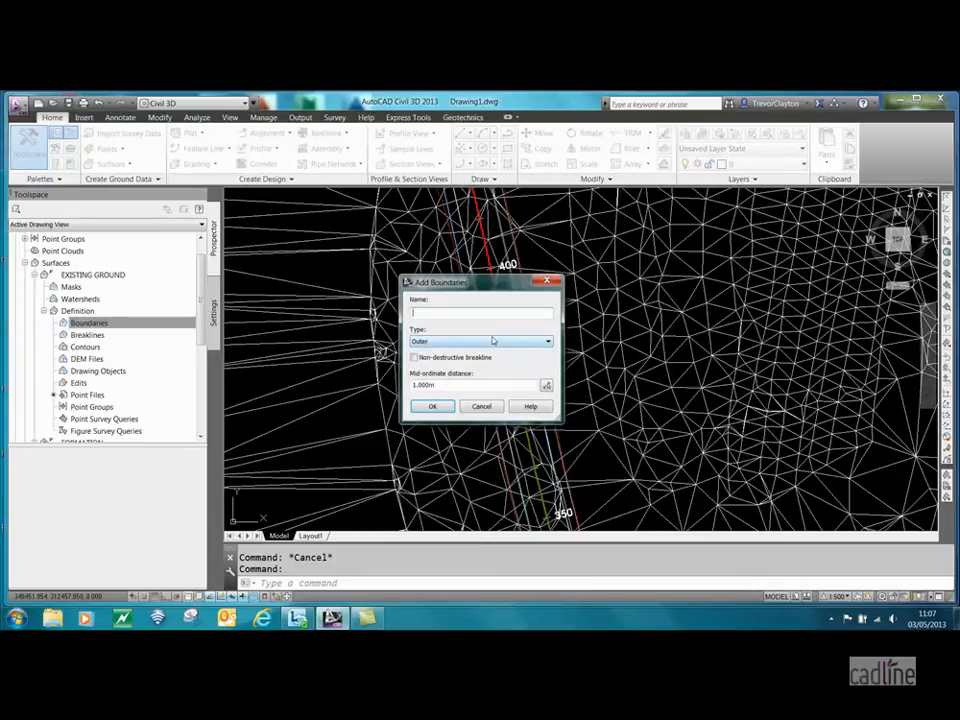
pyautogui.write('FROM CORRIDOR')
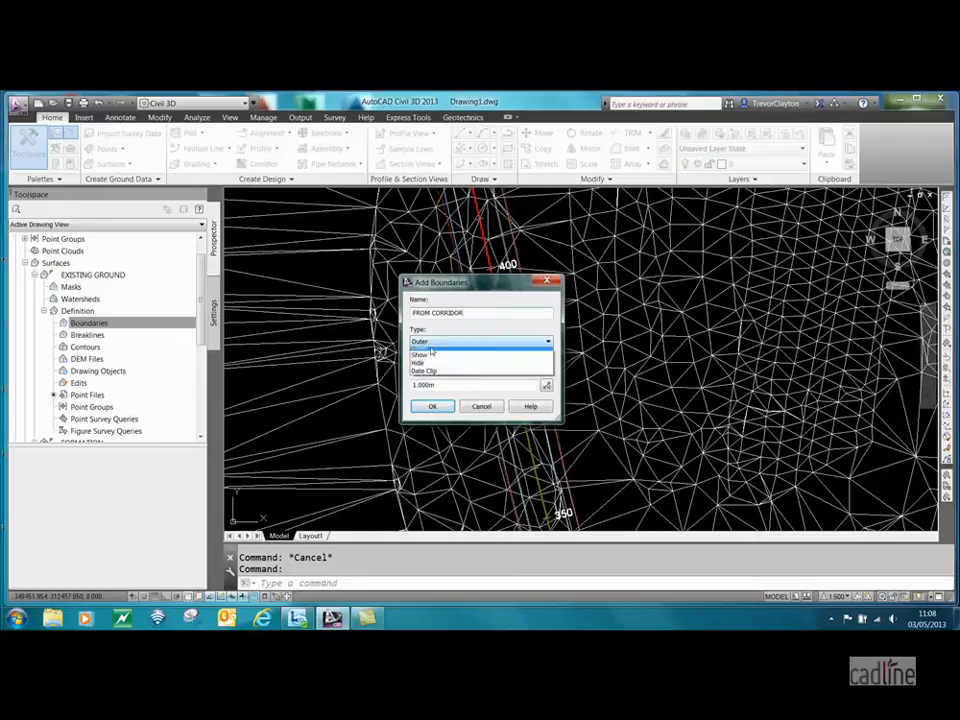
pyautogui.click(424, 352)
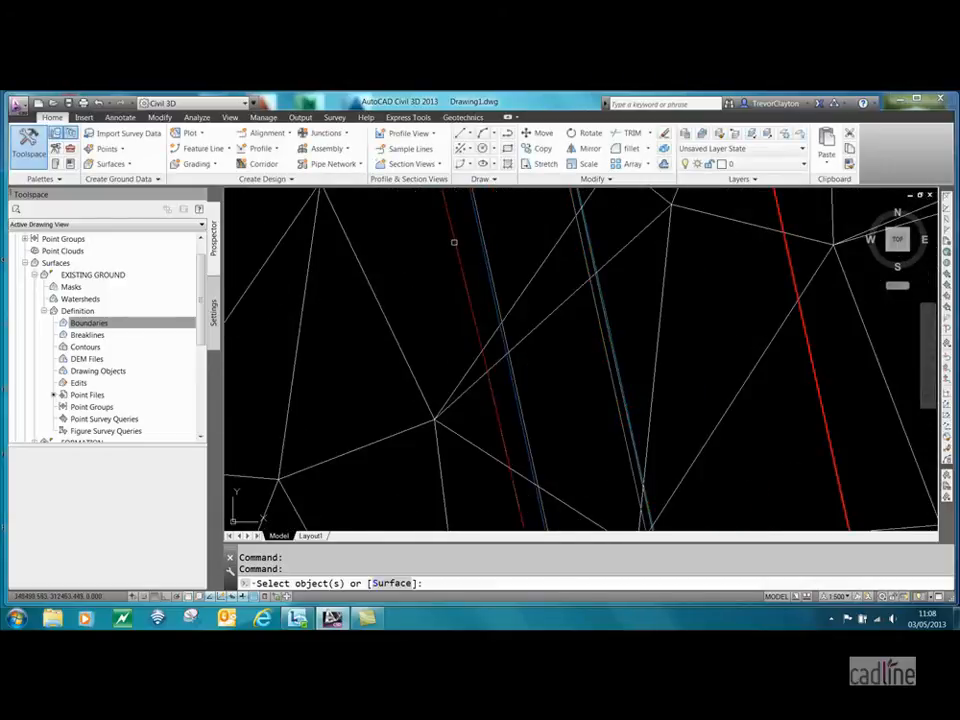
pyautogui.click(454, 242)
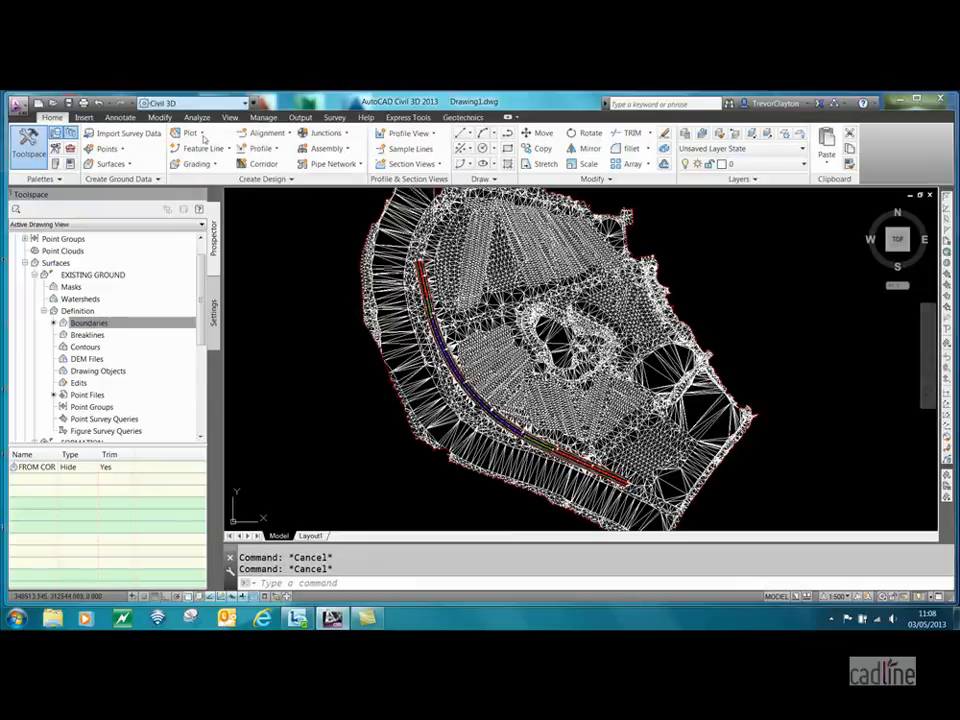
# Start a Drive along alignment ROAD 1 with its existing ground profile ticked
pyautogui.click(196, 116)
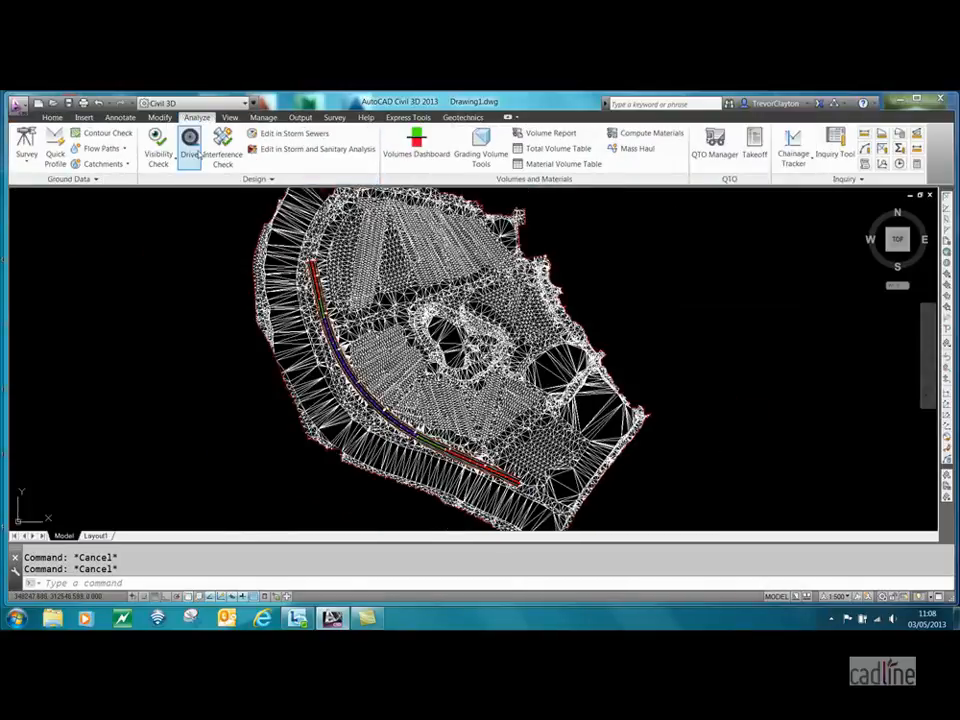
pyautogui.click(188, 140)
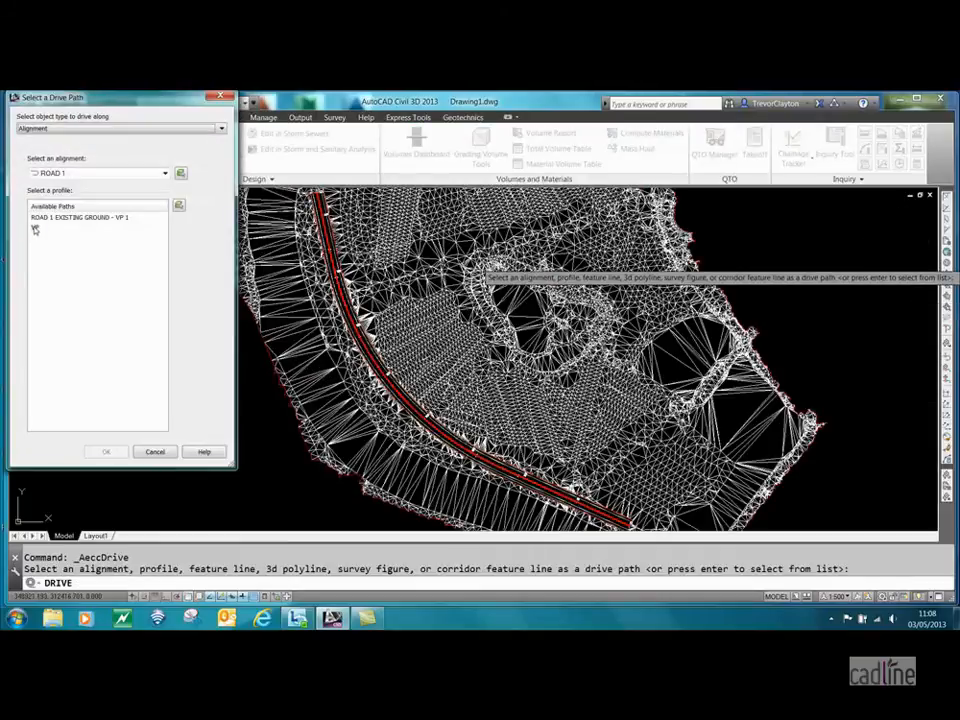
pyautogui.click(60, 226)
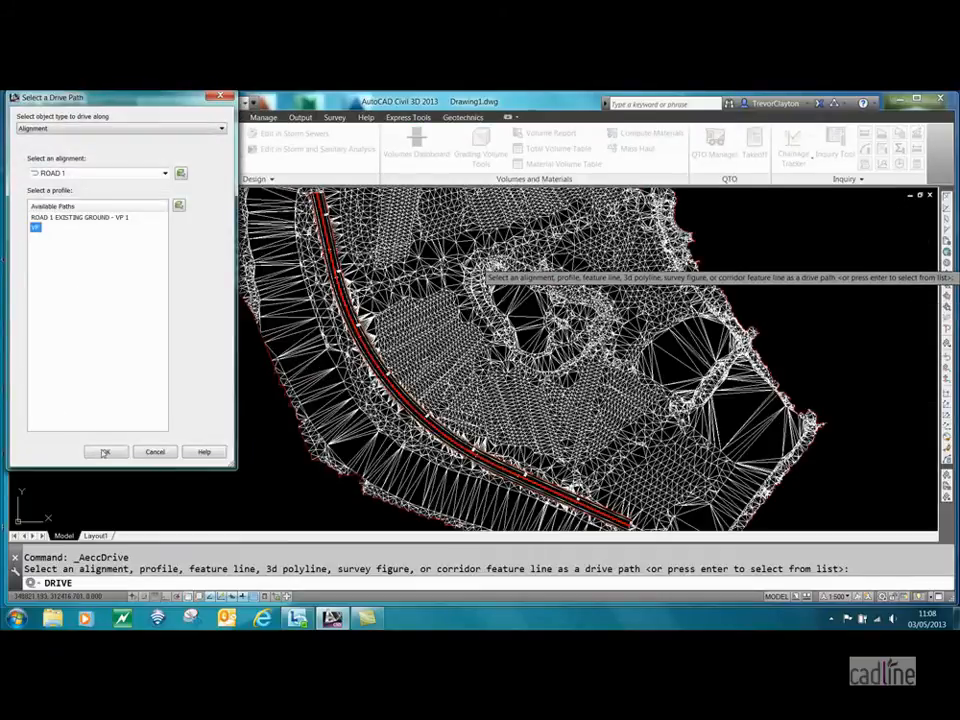
pyautogui.click(104, 452)
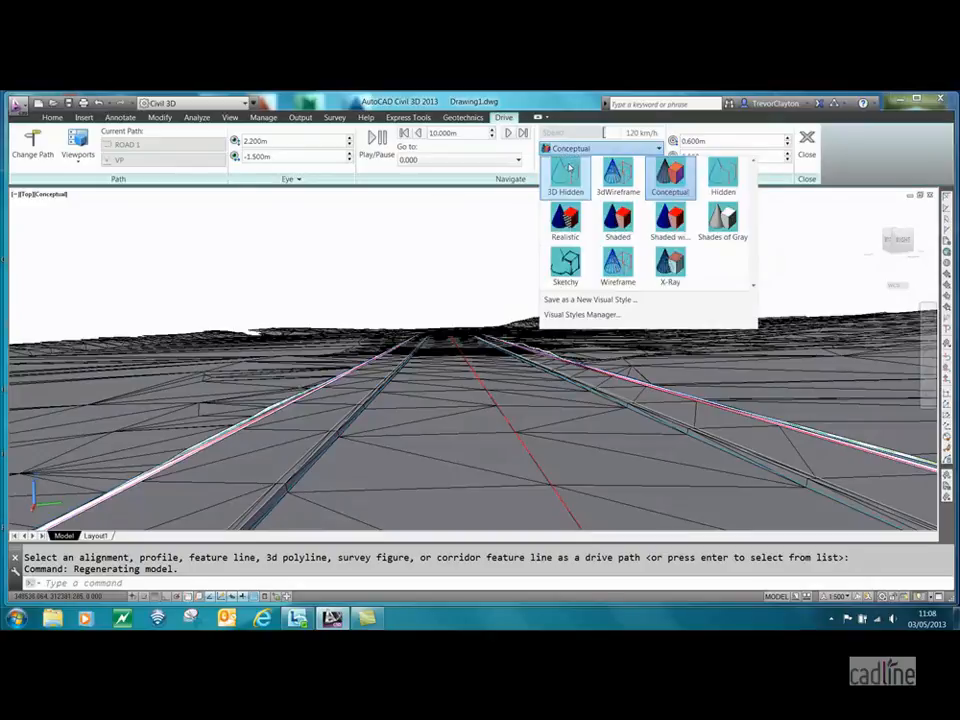
# Render the drive view Realistic and play along ROAD 1 past asphalt and grassed ground
pyautogui.click(564, 220)
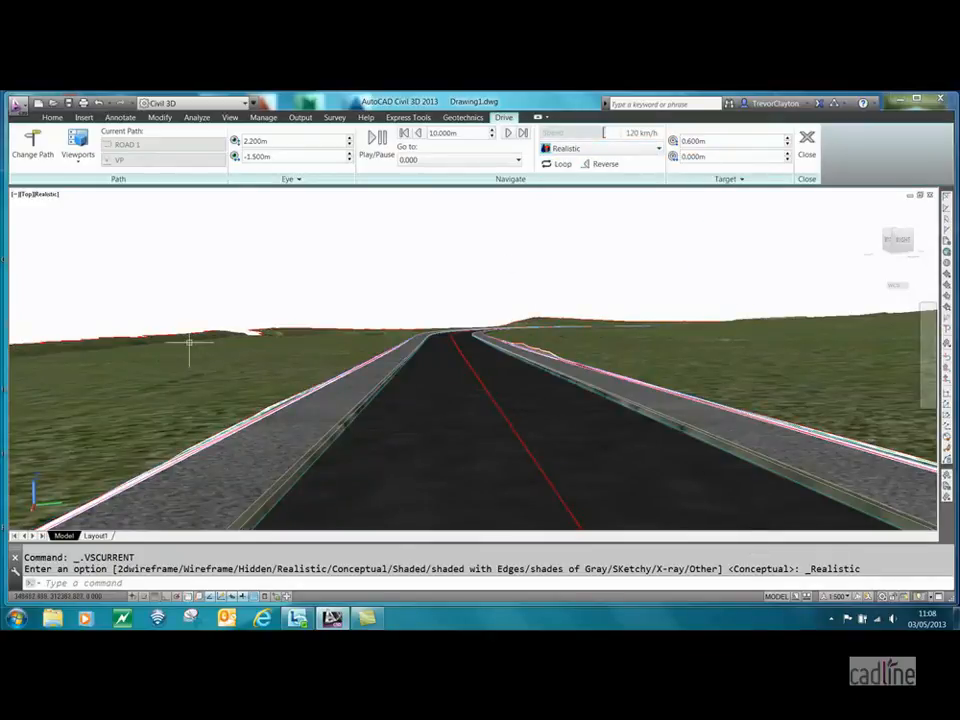
pyautogui.click(372, 136)
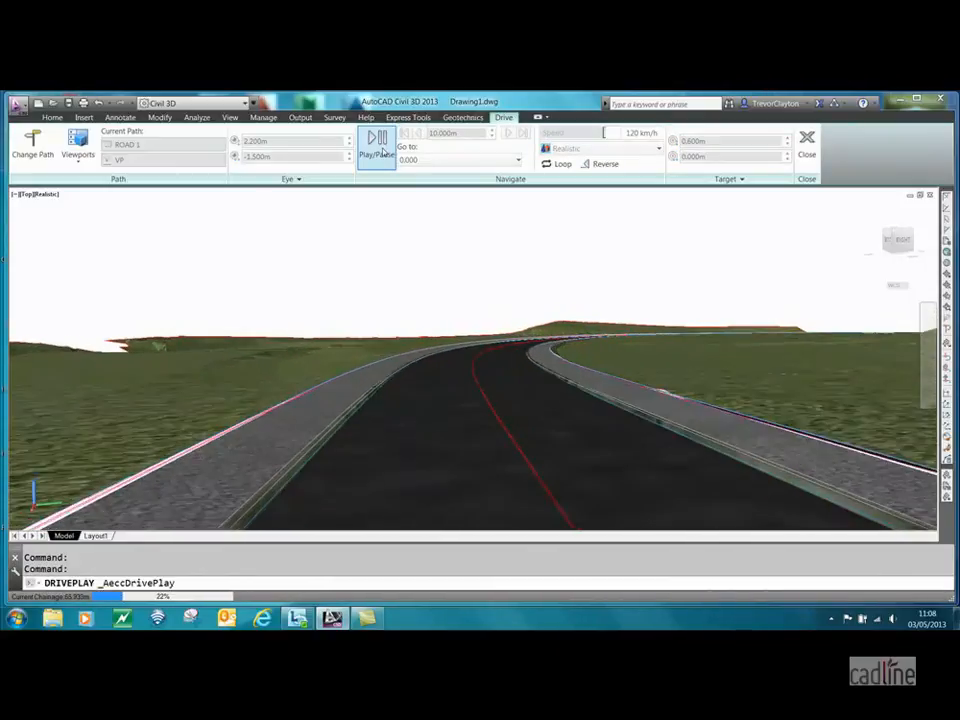
pyautogui.click(372, 136)
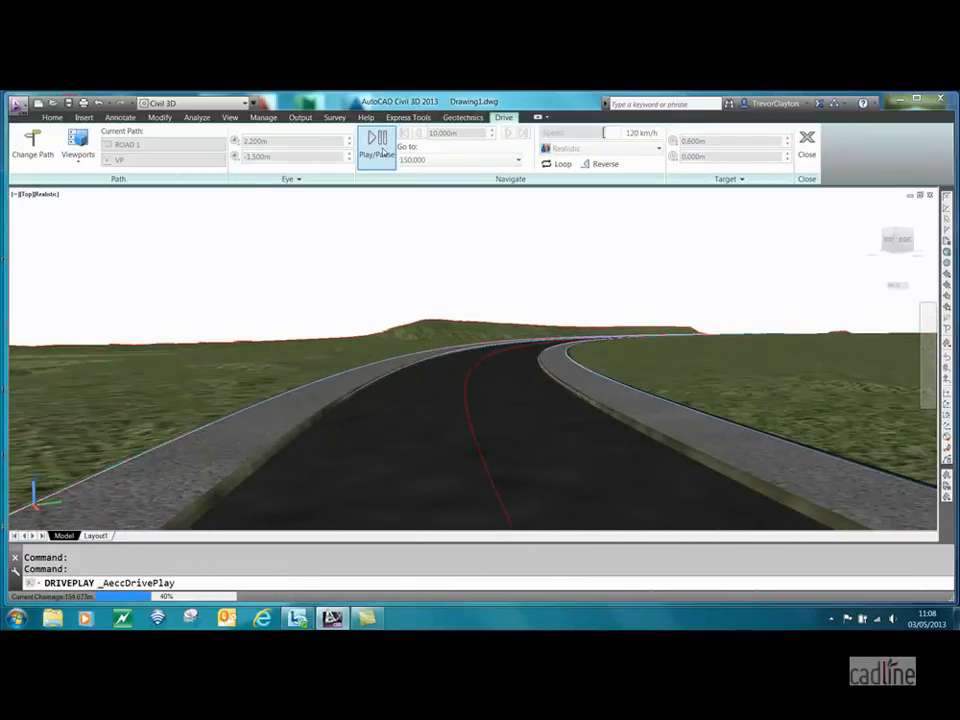